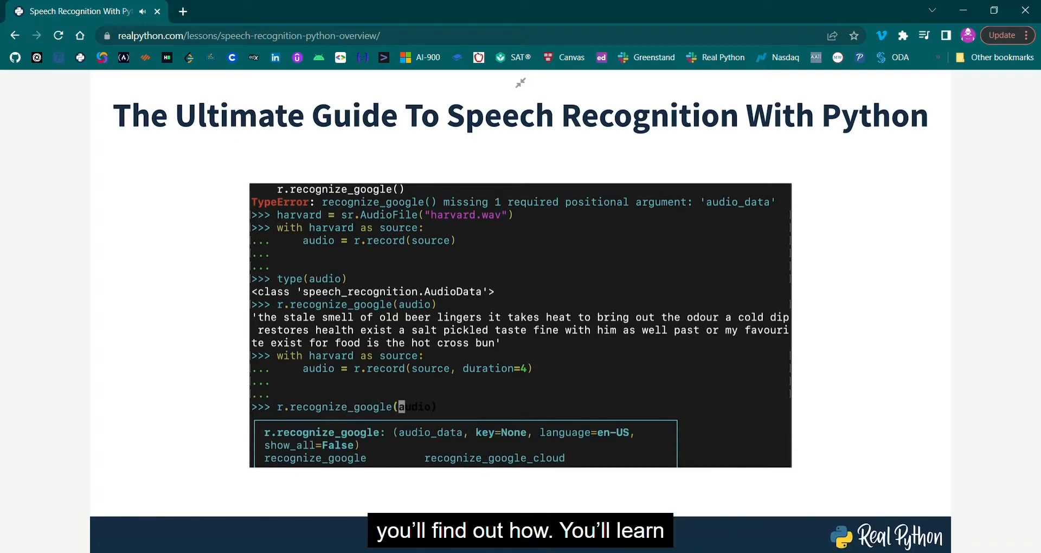
# Advance from the overview video to the How Speech Recognition Works lesson
pyautogui.press('Return')
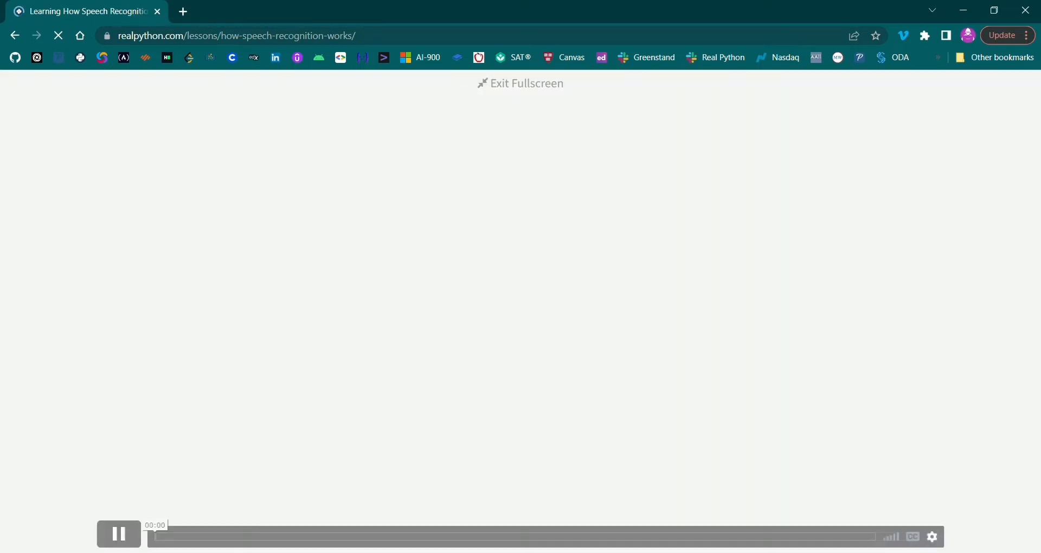
# Play the How Speech Recognition Works lesson video showing the course outline
pyautogui.click(119, 533)
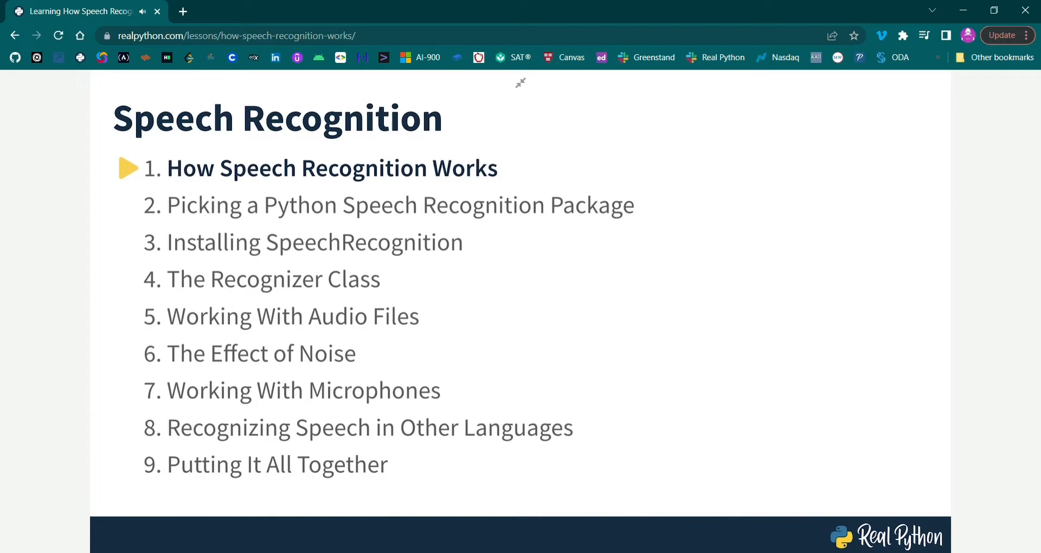
pyautogui.click(332, 168)
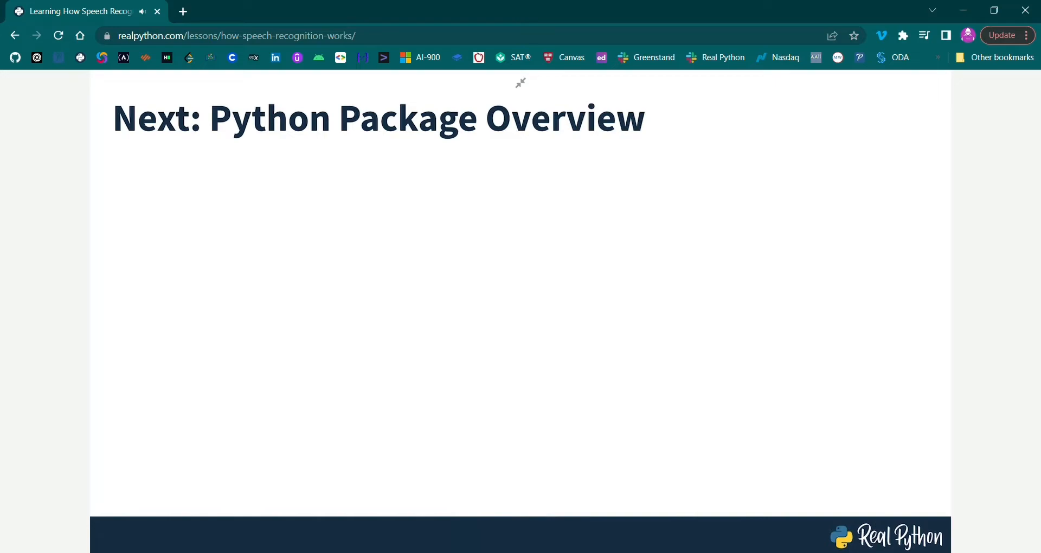
pyautogui.click(377, 118)
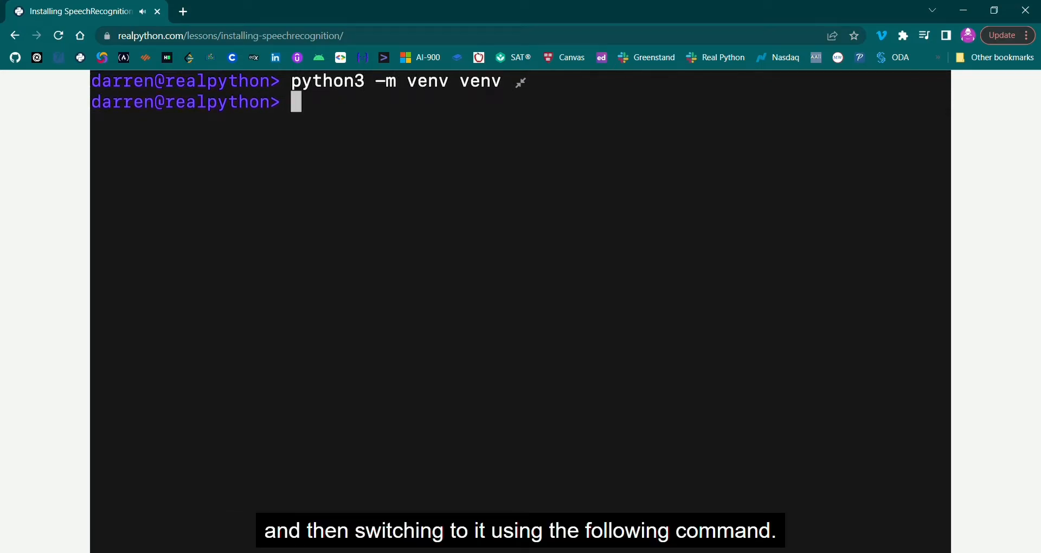
# Activate venv and run pip install SpeechRecognition==3.8.1 inside it
pyautogui.write('source venv/bin/activate')
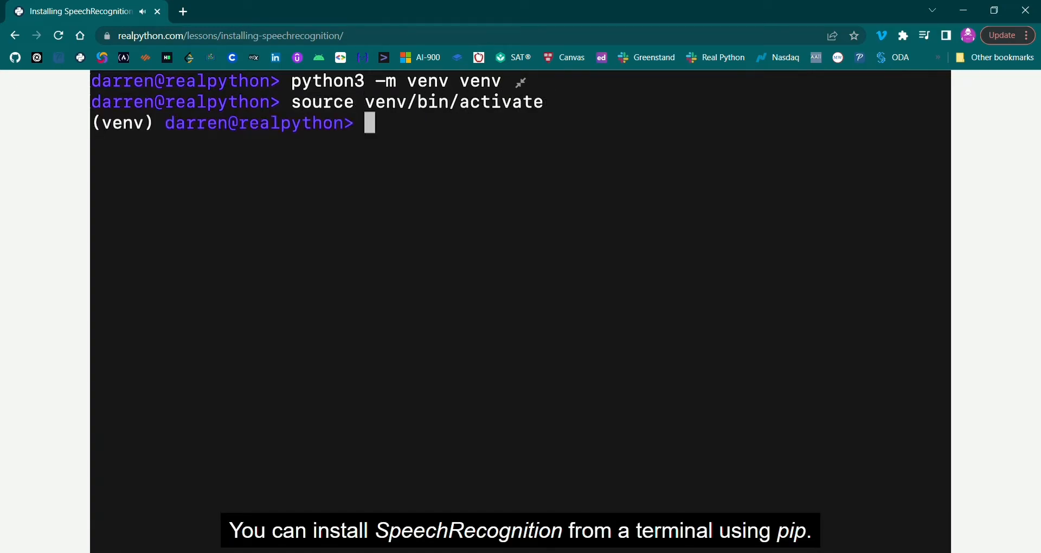
pyautogui.write('pip')
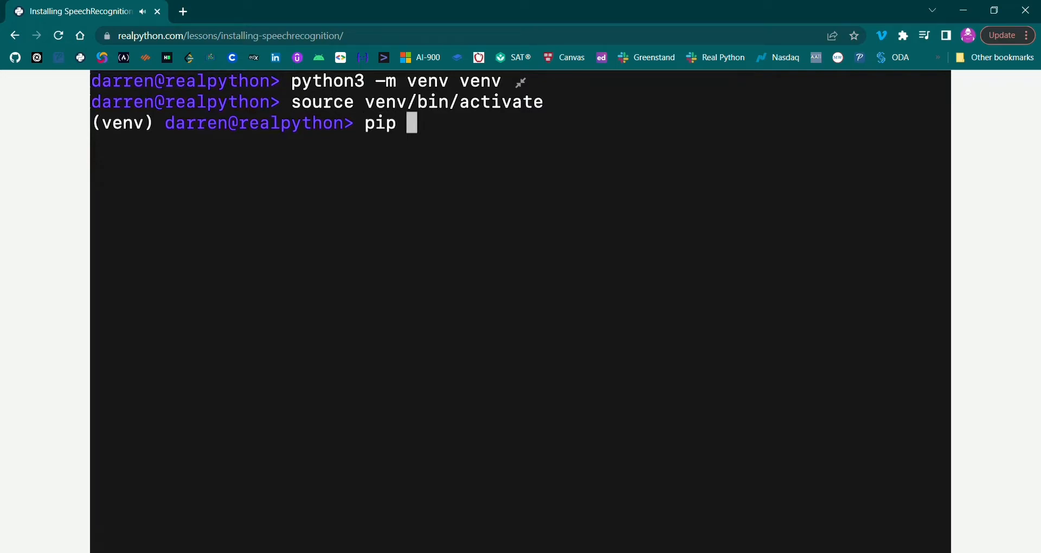
pyautogui.write('install SpeechRecognition==3.8.1')
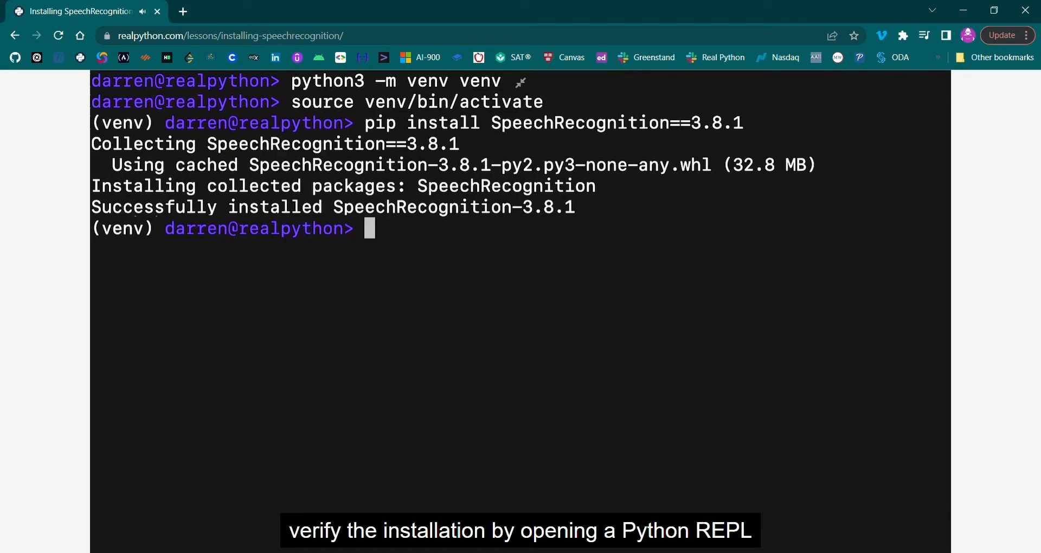
# Launch bpython in the venv and run import speech_recognition to verify the install
pyautogui.write('bpython')
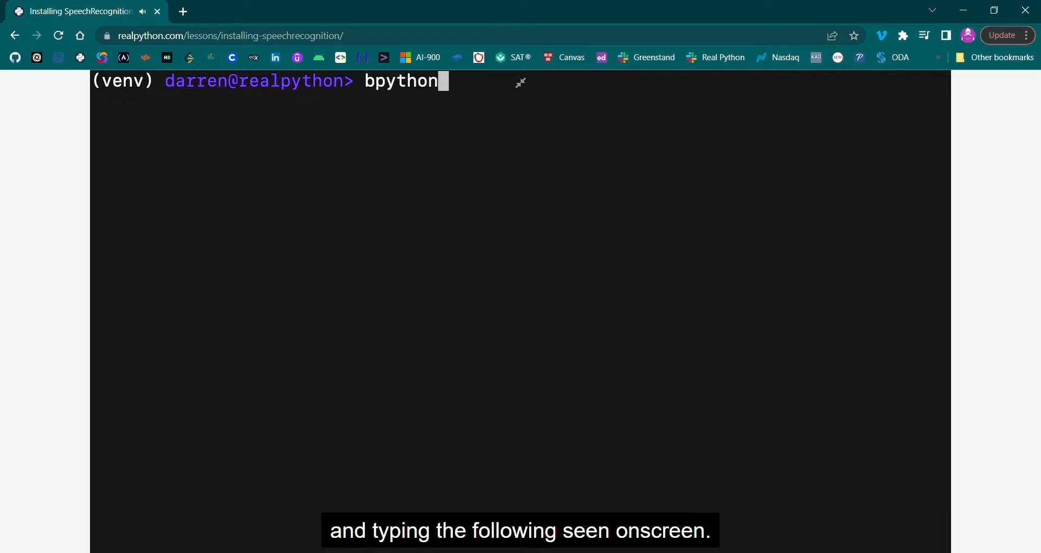
pyautogui.press('enter')
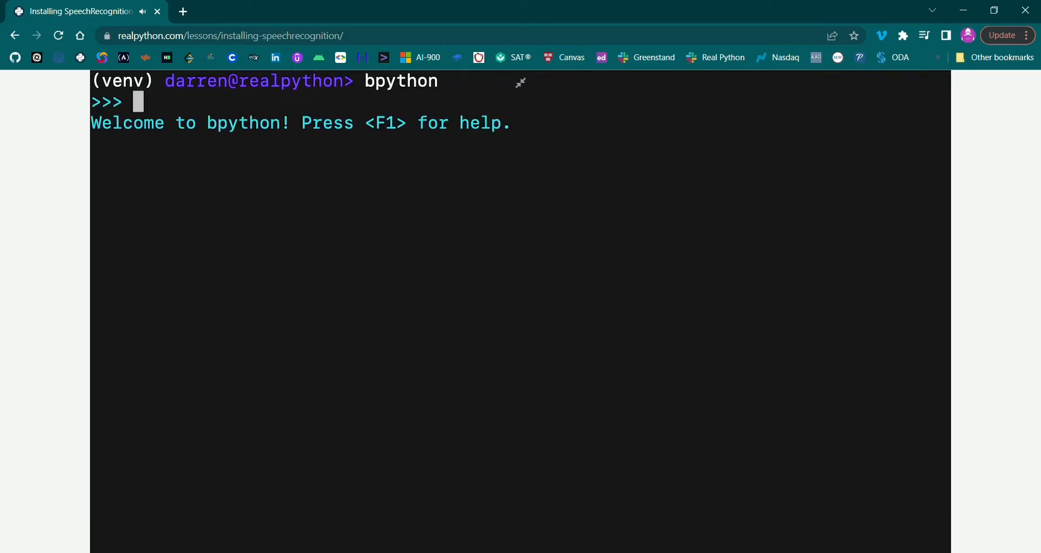
pyautogui.write('import speech_recognition as s')
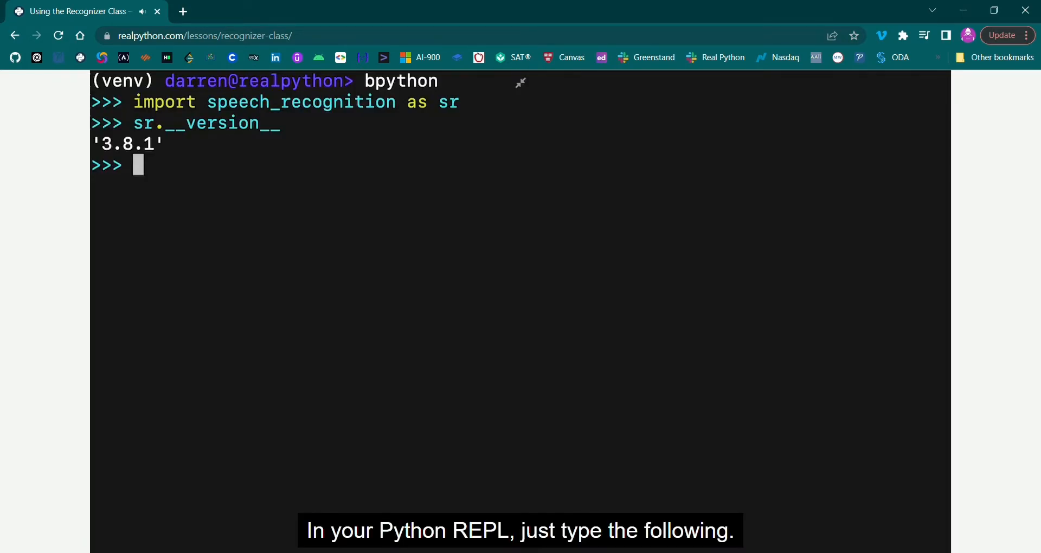
# Create a Recognizer instance with r = sr.Recognizer() in bpython
pyautogui.write('r = sr.Recognizer(')
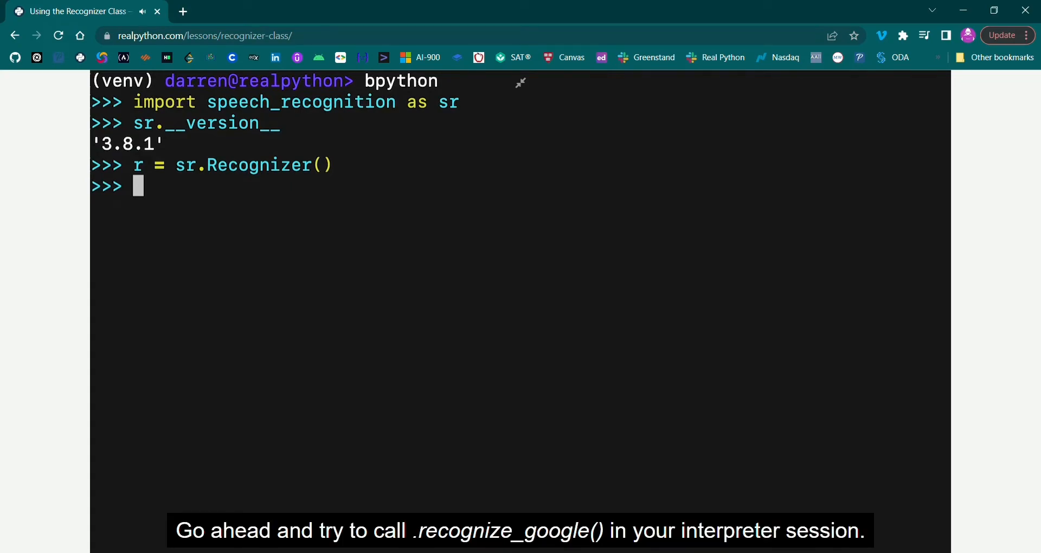
# Begin typing r.recognize_google at the bpython prompt as the lesson closes
pyautogui.write('r.recognize_go')
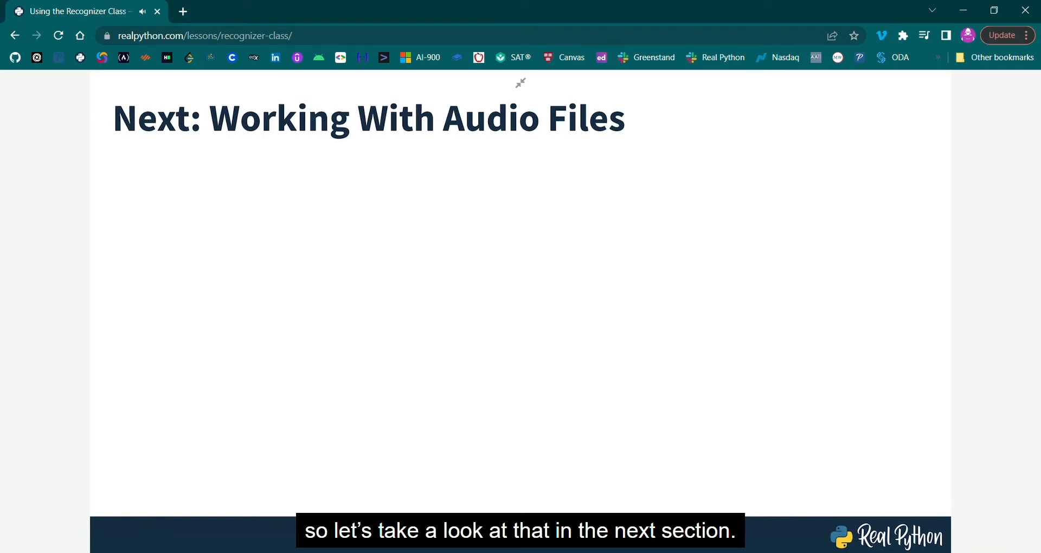
# Start the Working With Audio Files lesson, where r.recognize_google() raises a TypeError
pyautogui.click(369, 118)
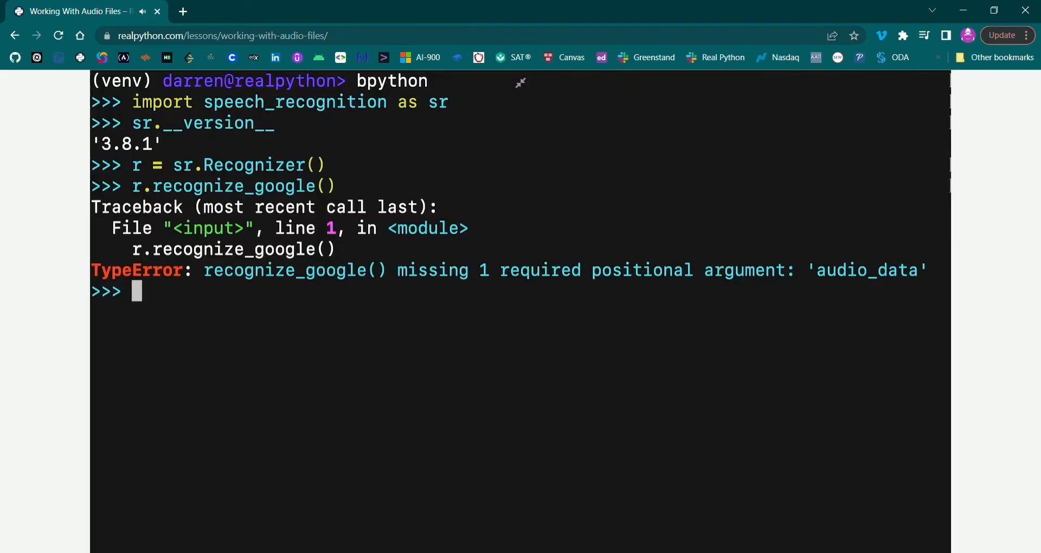
# Load harvard.wav with sr.AudioFile and record it into audio inside a with harvard as source block
pyautogui.write('harvard = sr.Au')
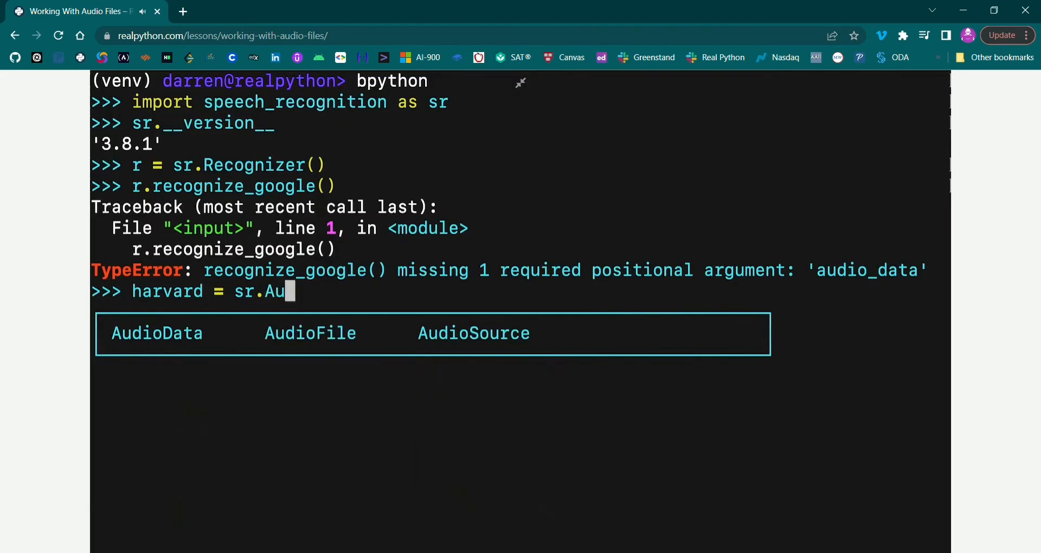
pyautogui.write('dioFile("har')
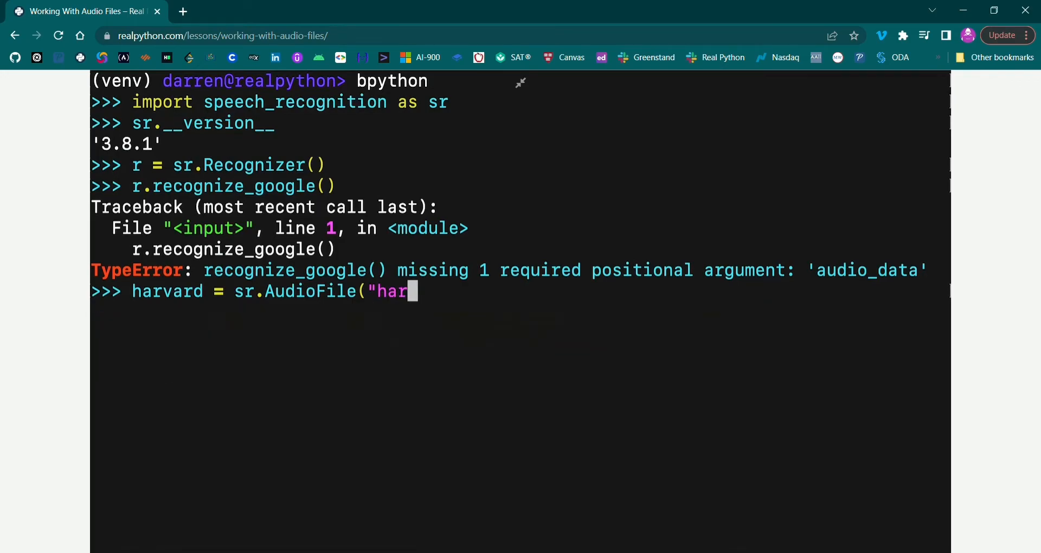
pyautogui.write('vard.wav")')
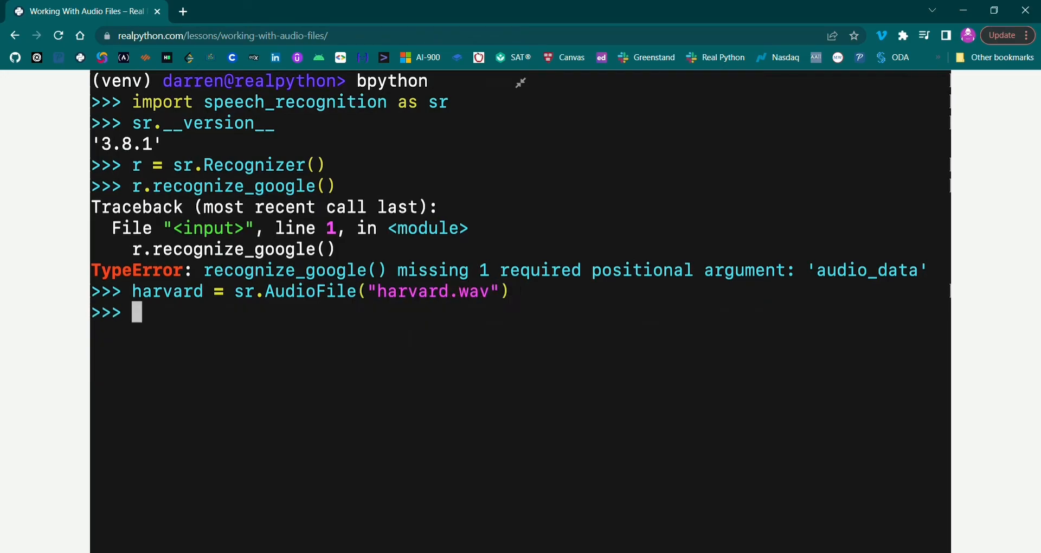
pyautogui.write('with harvard as source:')
pyautogui.write('audio = r.record(source)')
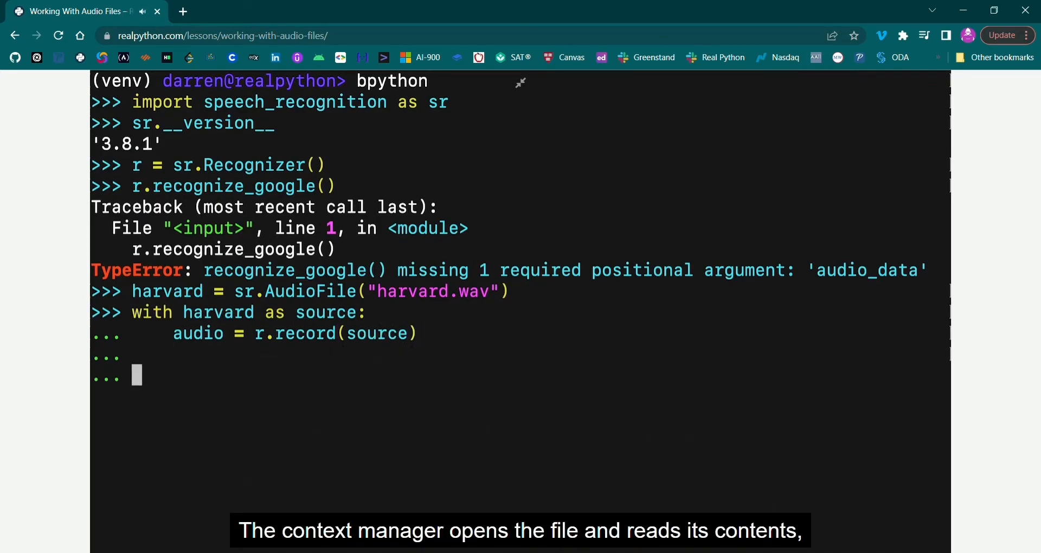
pyautogui.press('enter')
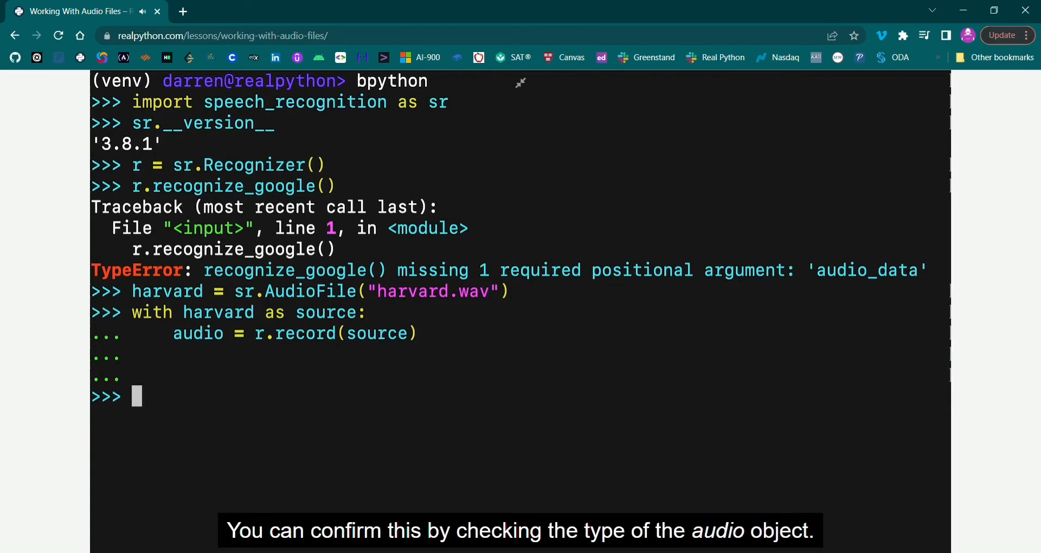
# Check type(audio) is AudioData, then transcribe it with r.recognize_google(audio)
pyautogui.write('type(audio)')
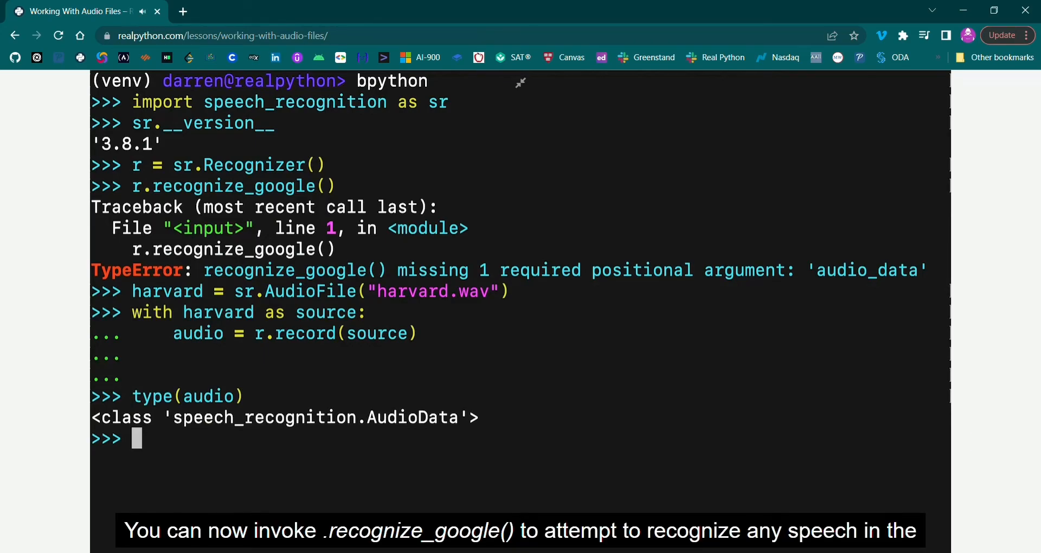
pyautogui.write('r.recognize_google()')
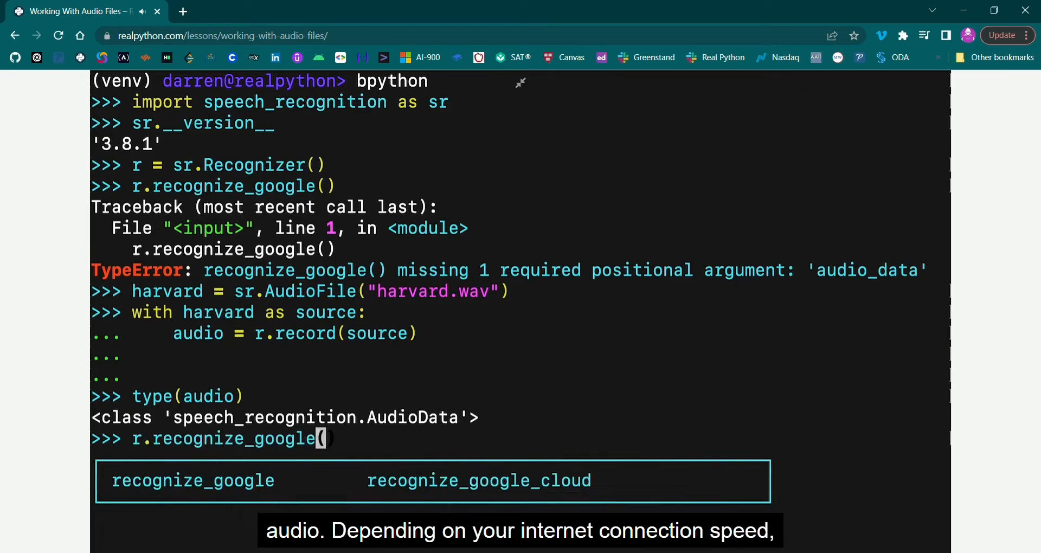
pyautogui.write('audio')
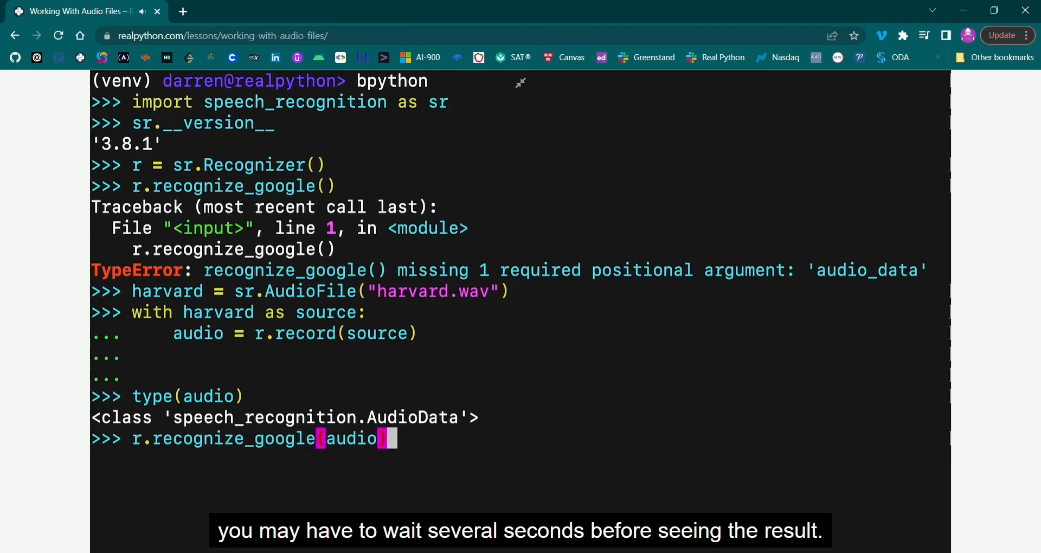
pyautogui.press('enter')
pyautogui.write('with ha')
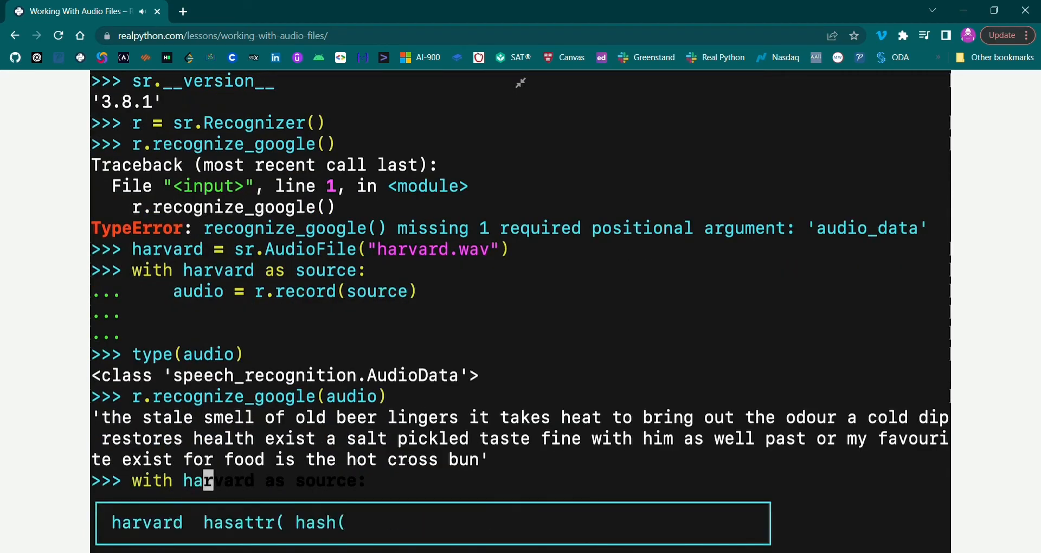
# Re-record with duration=4 and transcribe the first 4 seconds as 'the stale smell of old beer lingers'
pyautogui.press('enter')
pyautogui.write('audio = r.record(source')
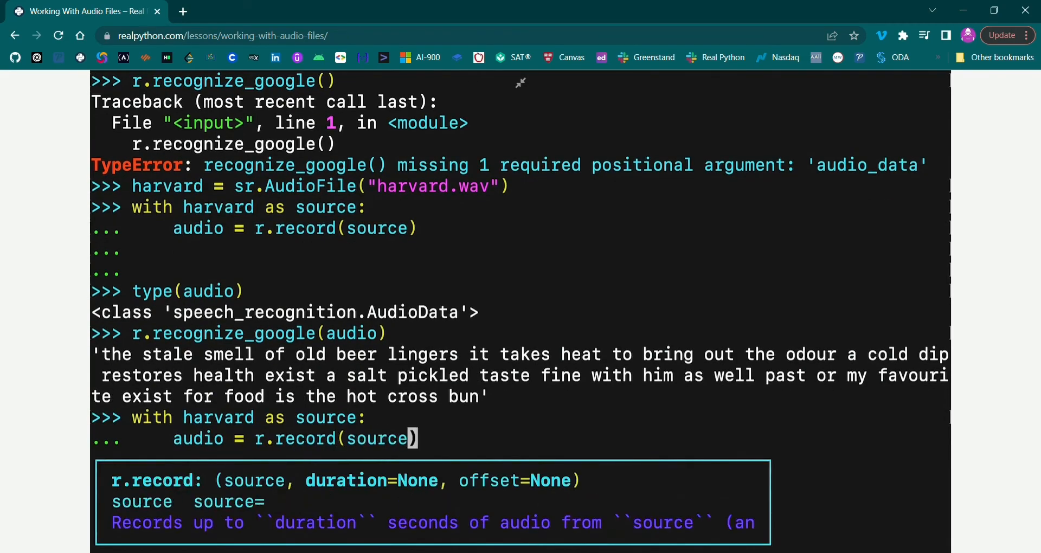
pyautogui.write(', duration=4')
pyautogui.write('r.recognize_google(audio)')
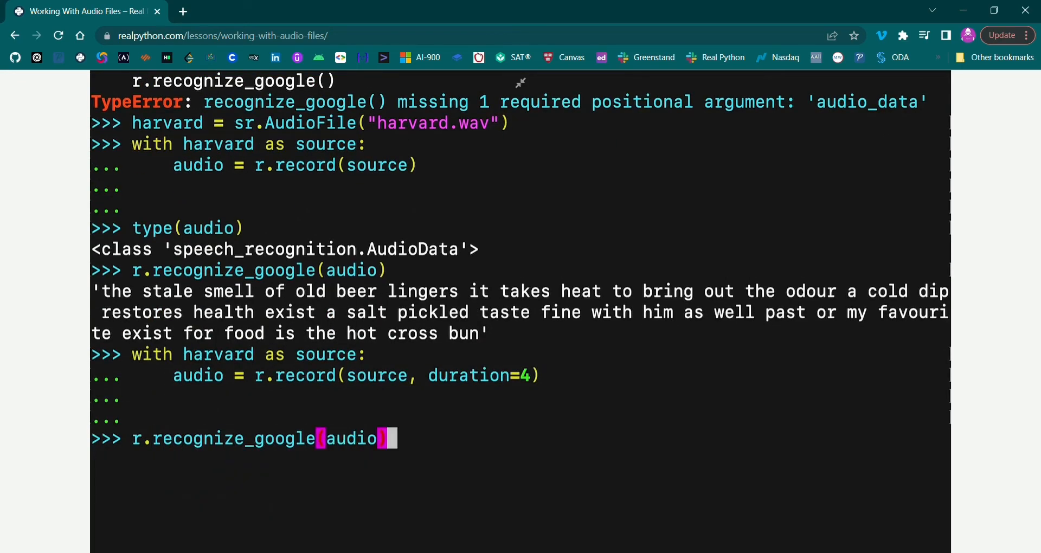
pyautogui.press('enter')
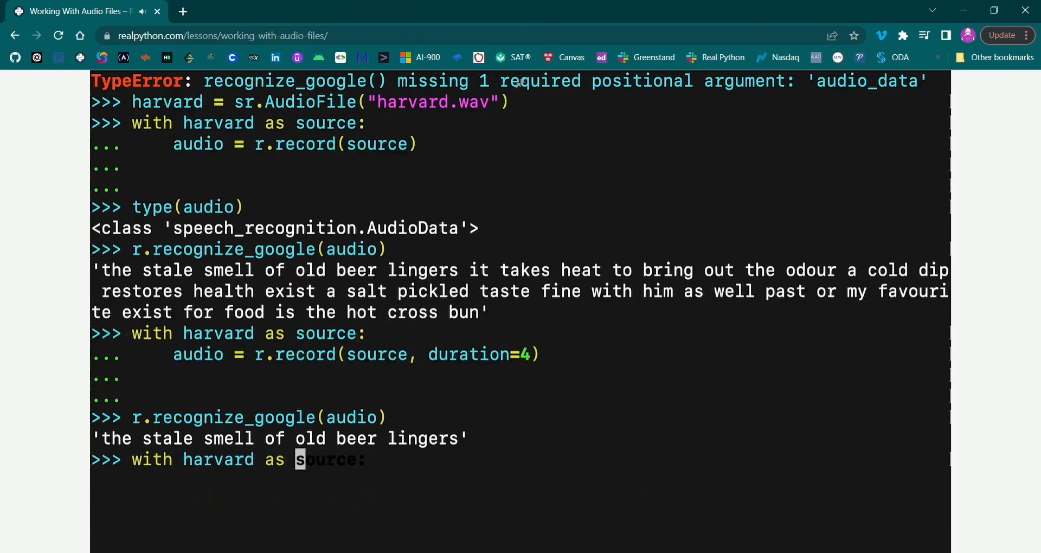
# Record audio1 and audio2 with r.record(source, duration=4) and run recognize_google on each chunk
pyautogui.scroll(-3)
pyautogui.write('audio1 = r.record(source, duration')
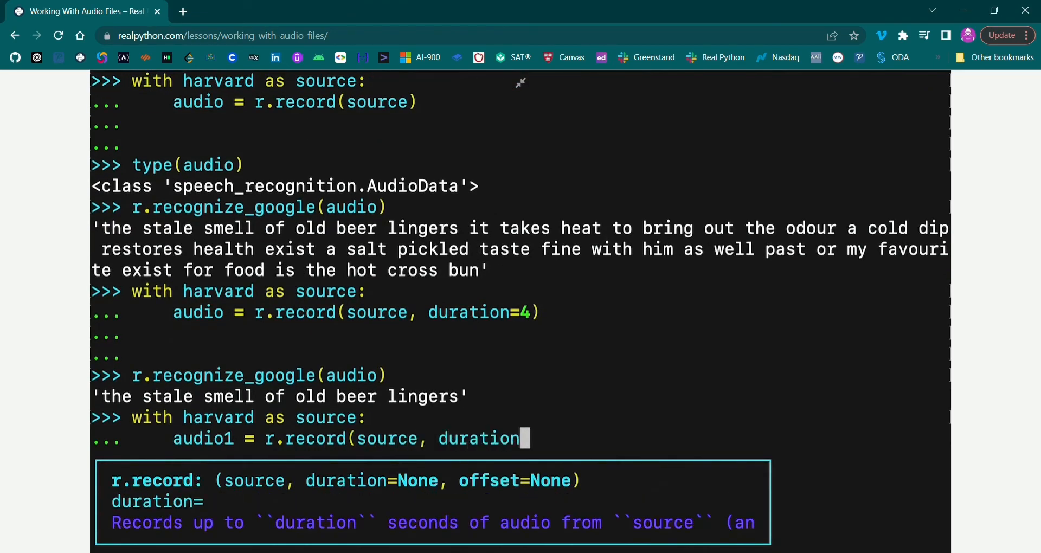
pyautogui.write('=4)')
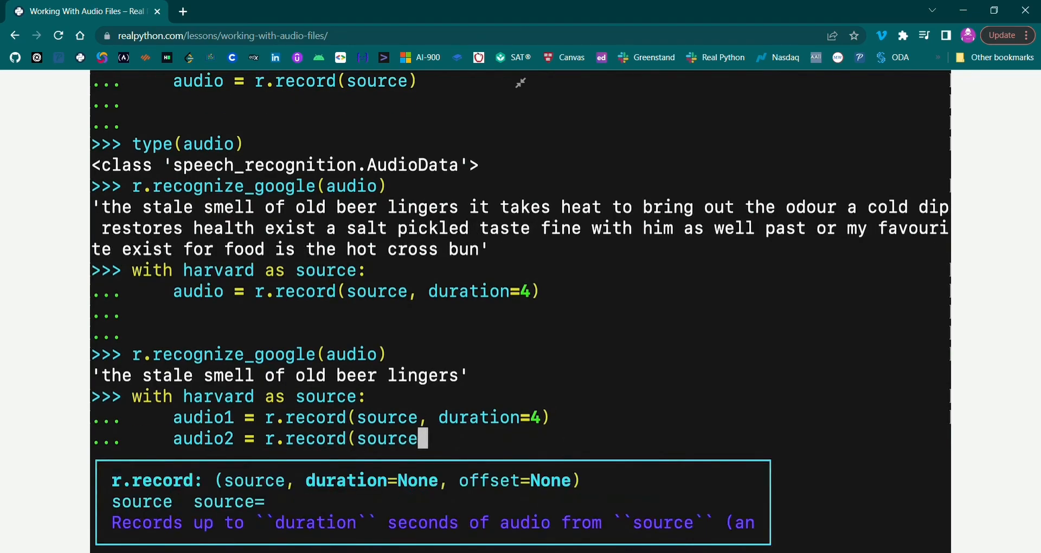
pyautogui.write(', duration=4)')
pyautogui.write('r.')
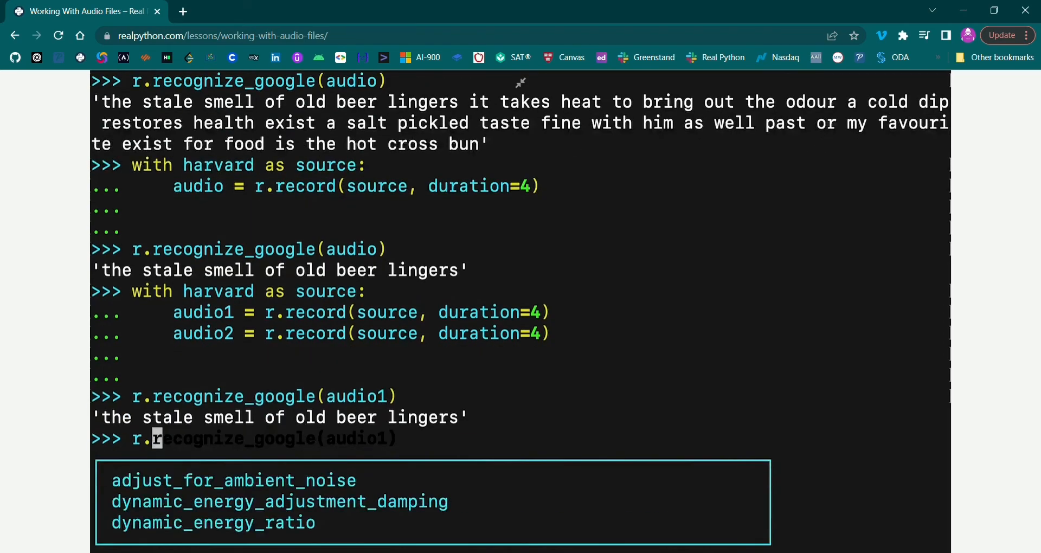
pyautogui.write('recognize_google(audio2)')
pyautogui.write('with harvard as source:')
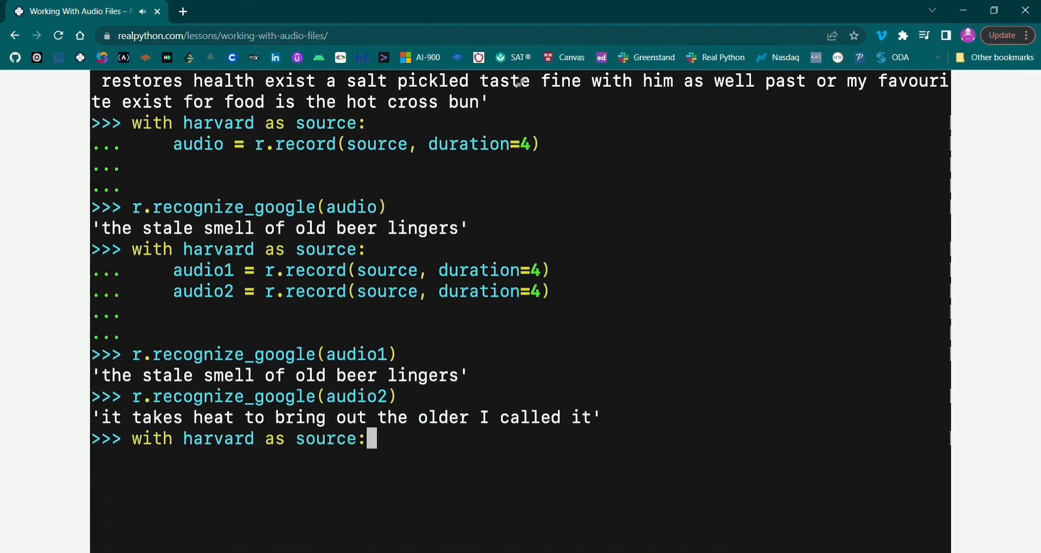
# Inside 'with harvard as source:', record audio with r.record(source, offset=4, duration=3) for transcription
pyautogui.write('audio = r.record(source, offset=4, duration=3)')
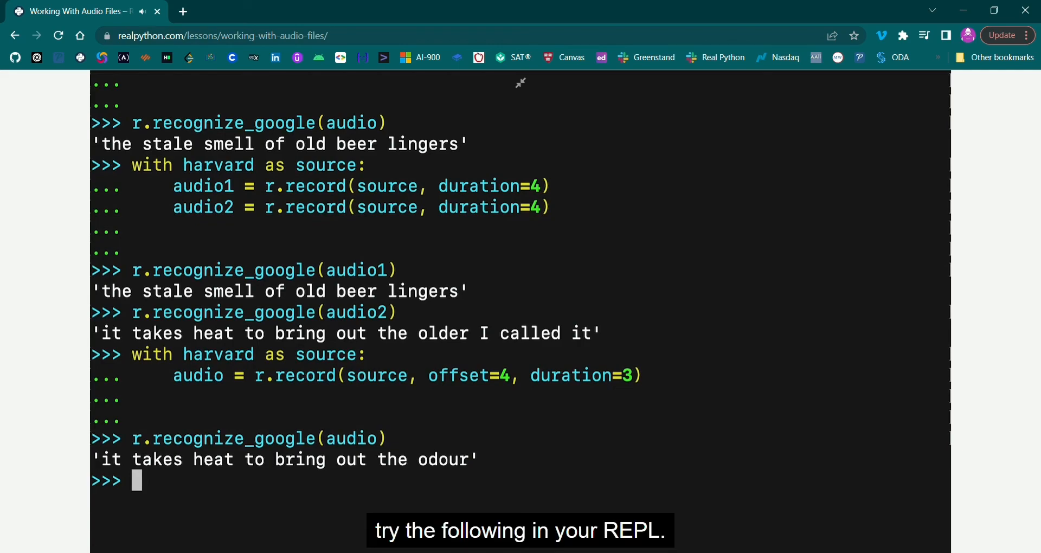
pyautogui.write('with harvard as source:')
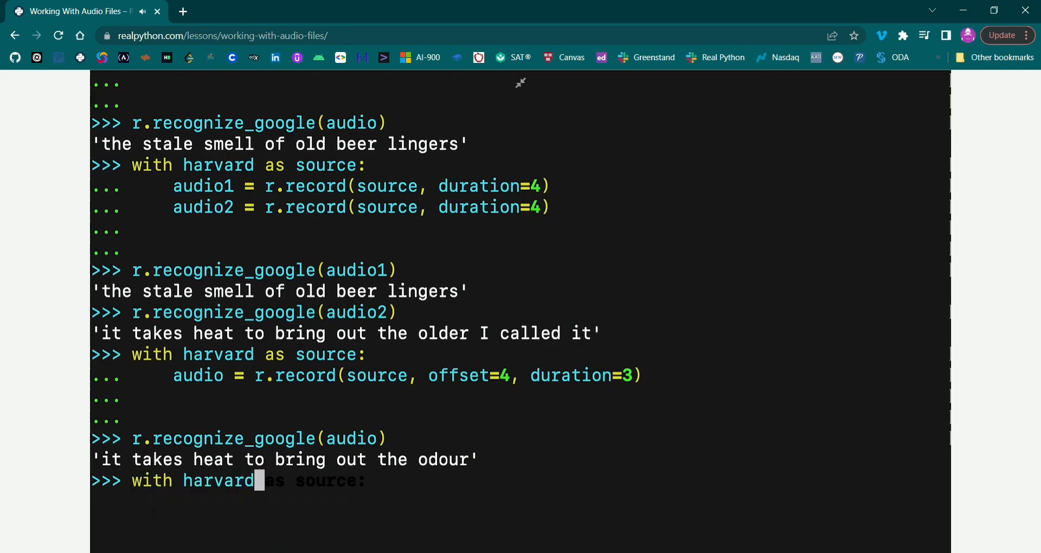